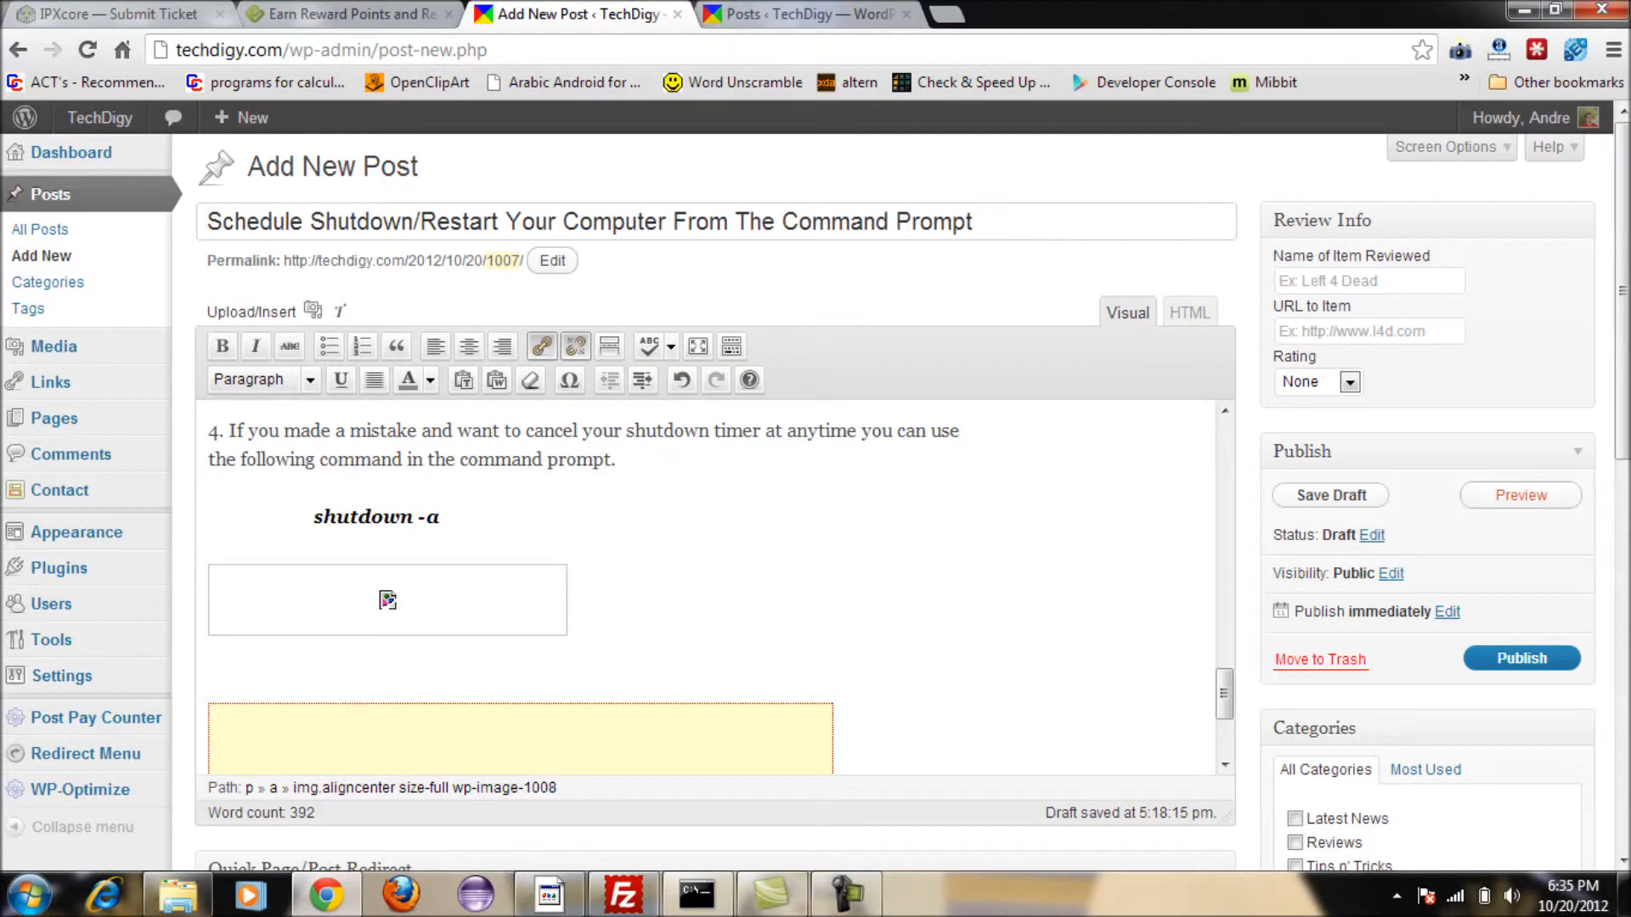
- Switch from the WordPress editor to the Command Prompt window via the taskbar
{"action": "left_click", "coordinate": [694, 894]}
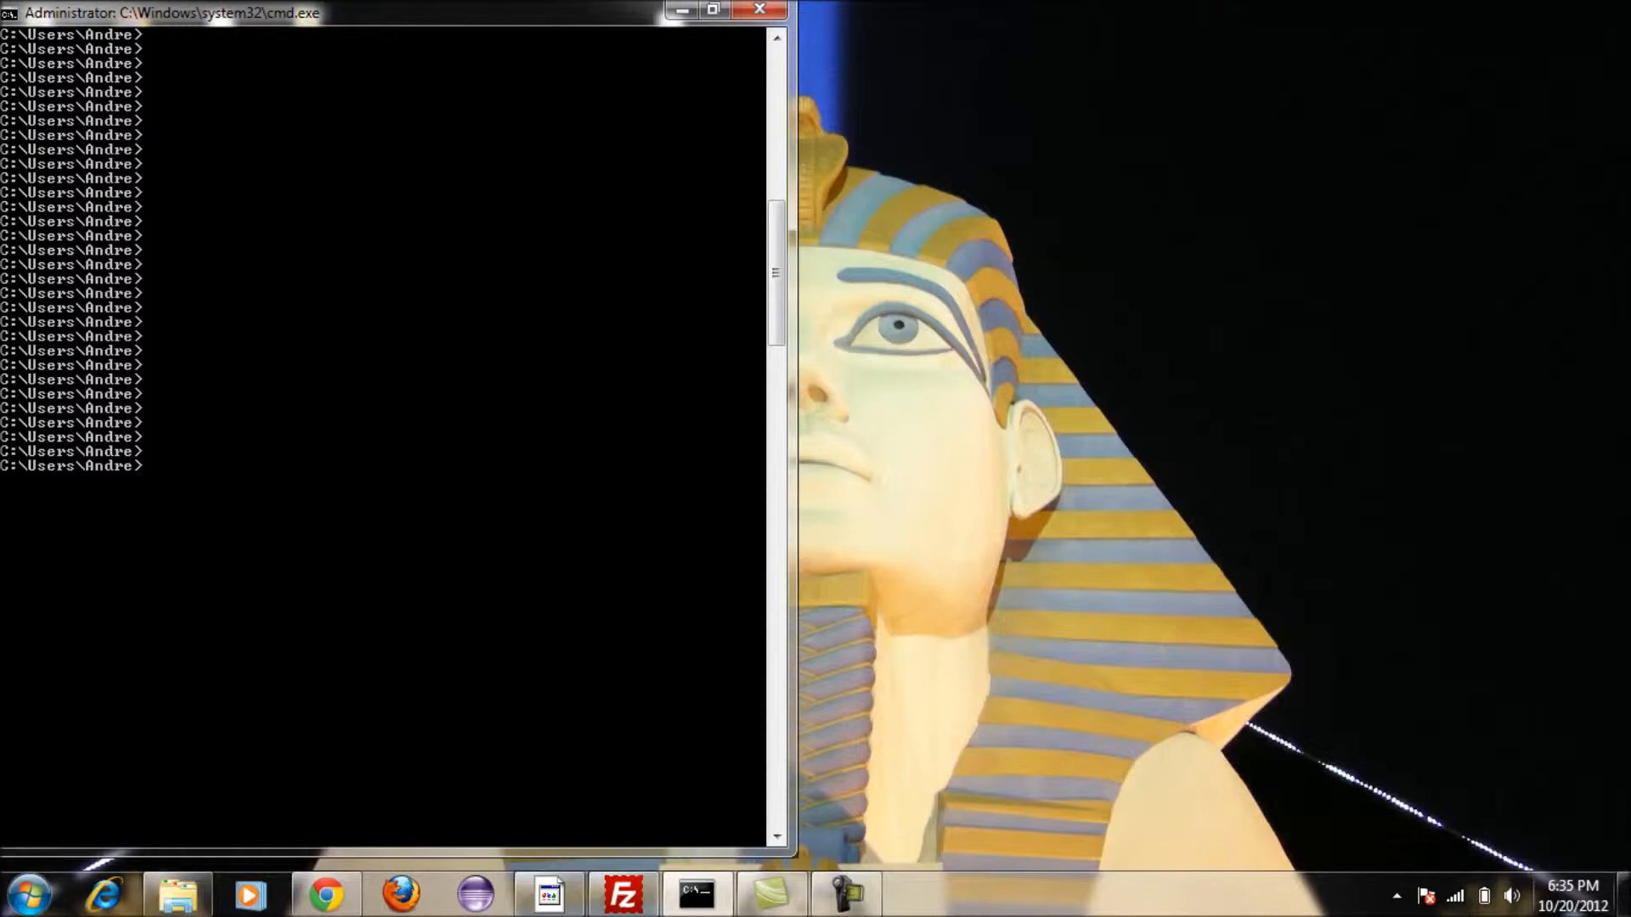
- Start a shutdown command with the -s switch at the prompt, leaving it unrun
{"action": "type", "text": "shutdown"}
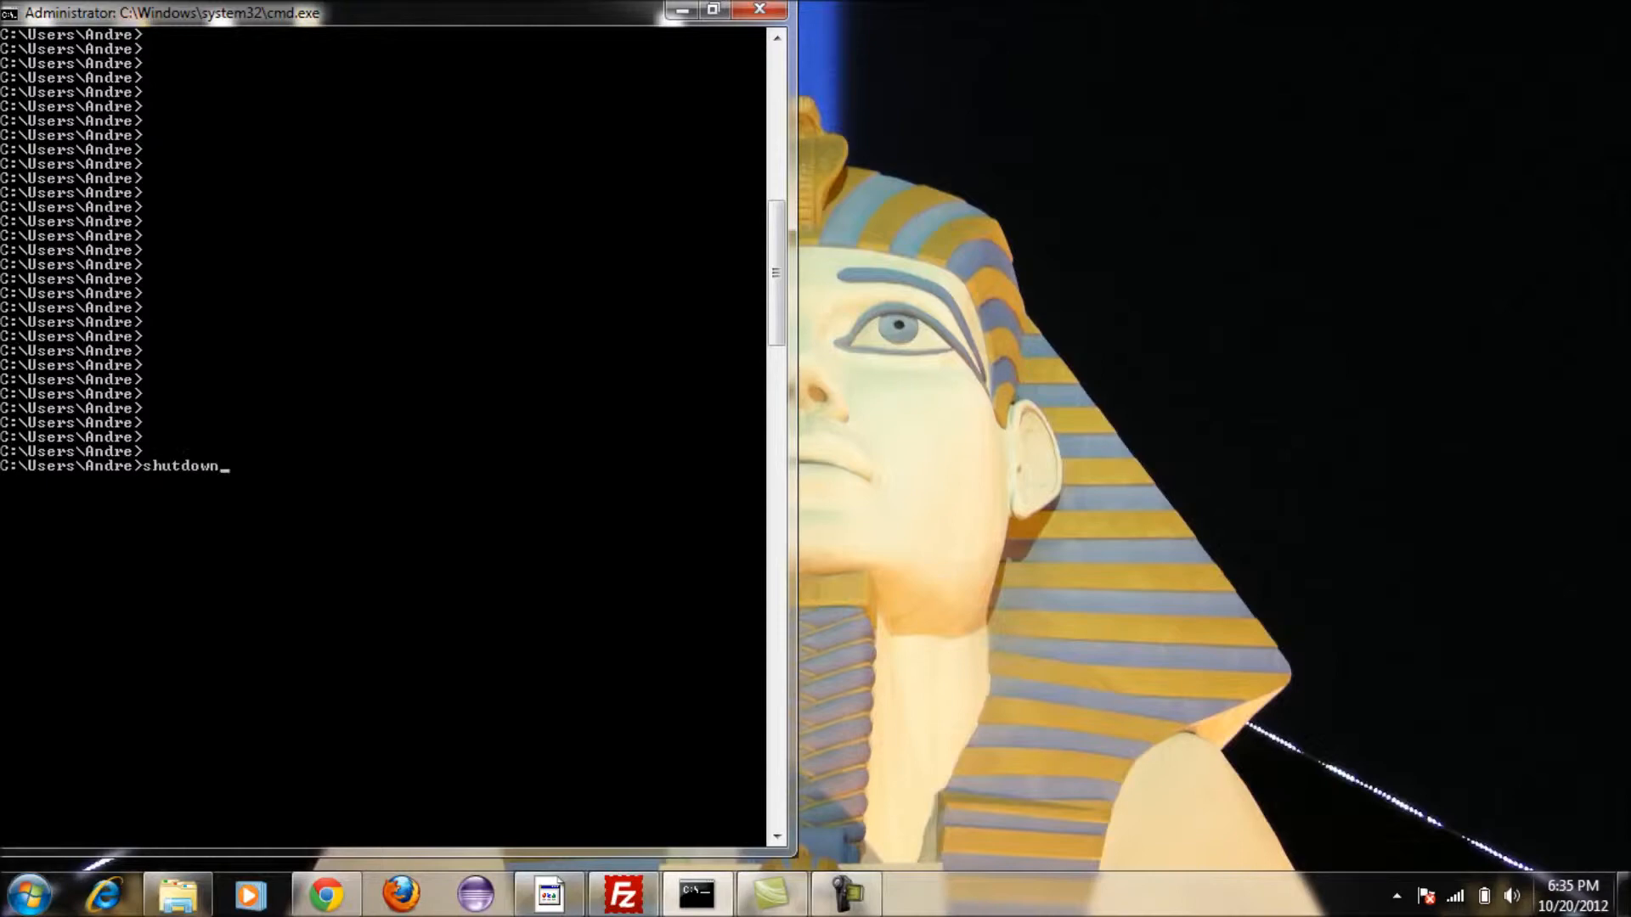
{"action": "key", "text": "Backspace"}
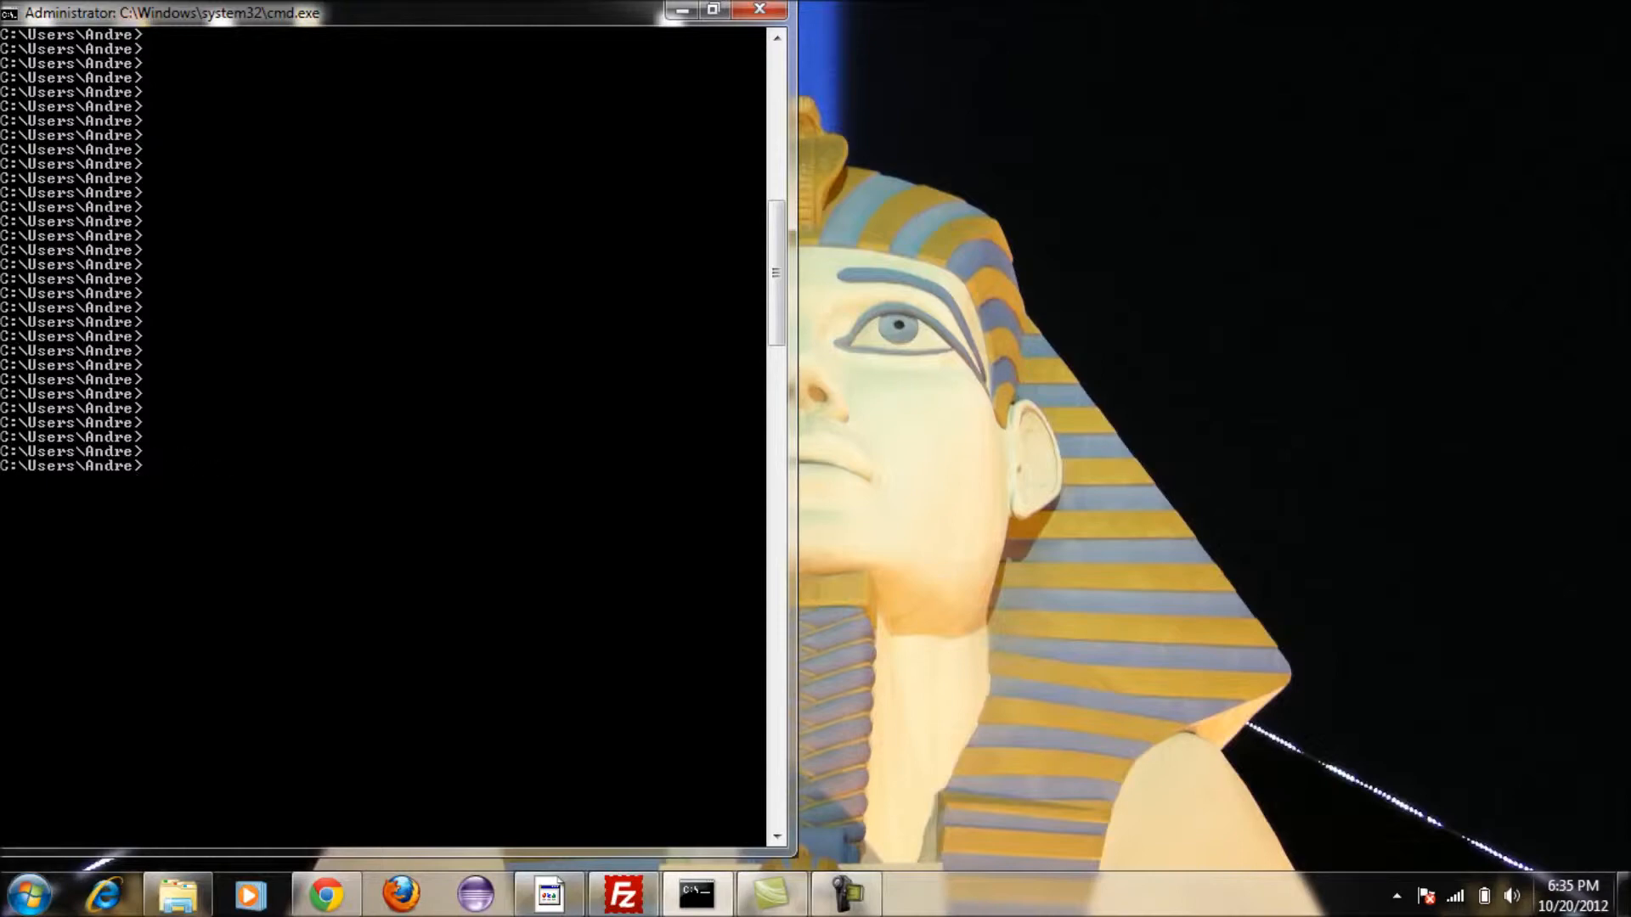
{"action": "type", "text": "shutdown"}
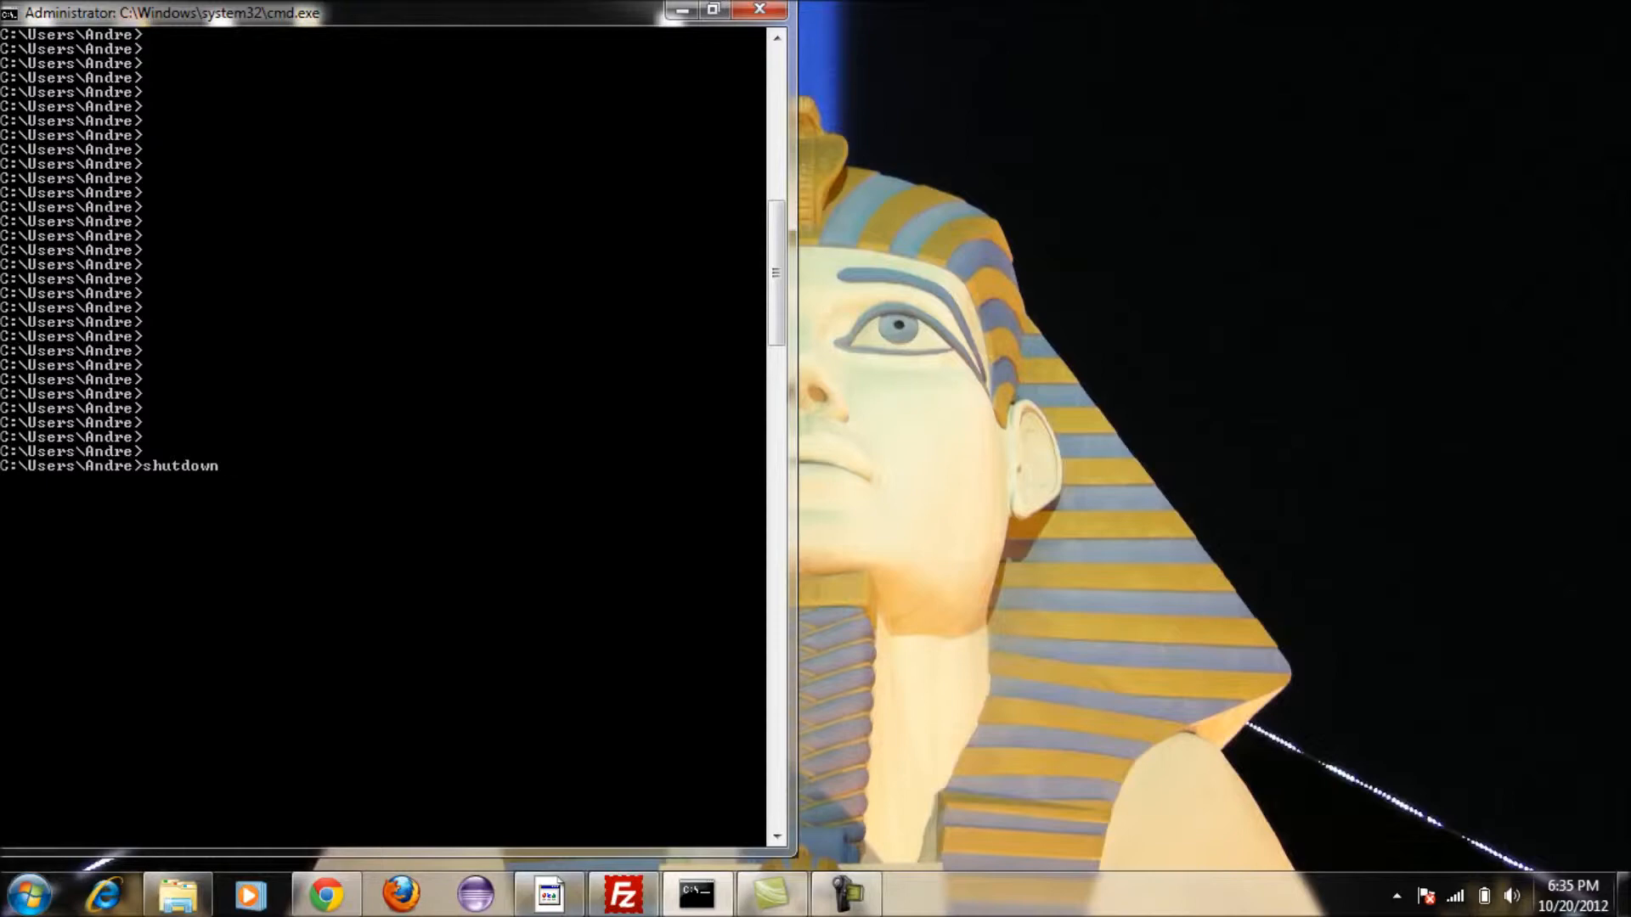
{"action": "type", "text": "-r"}
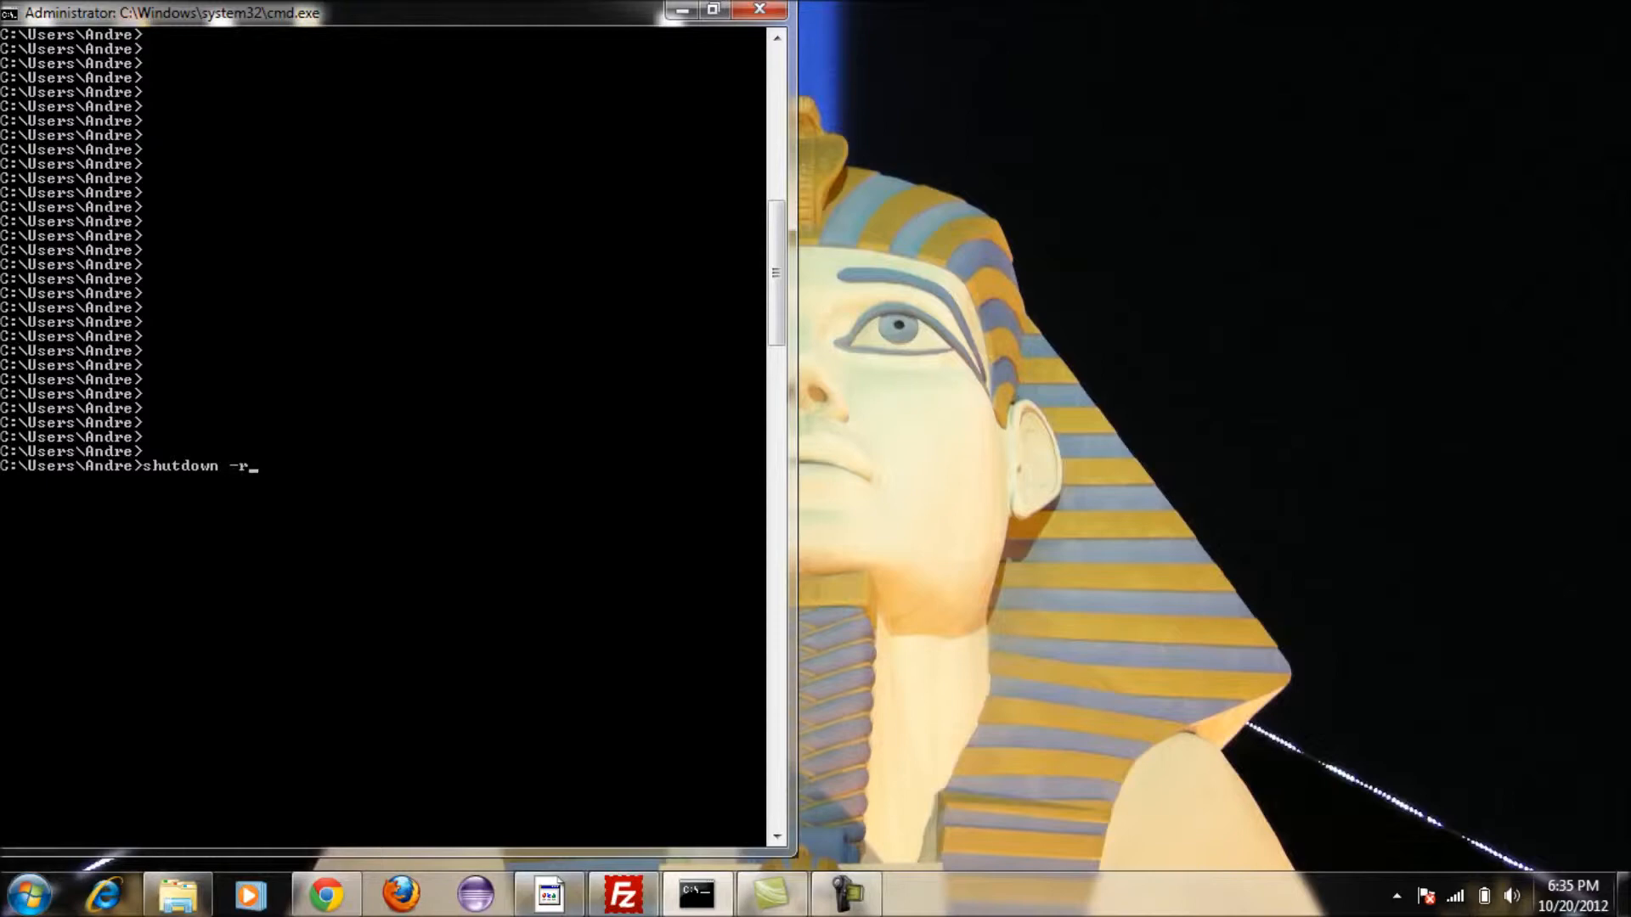
{"action": "type", "text": "s"}
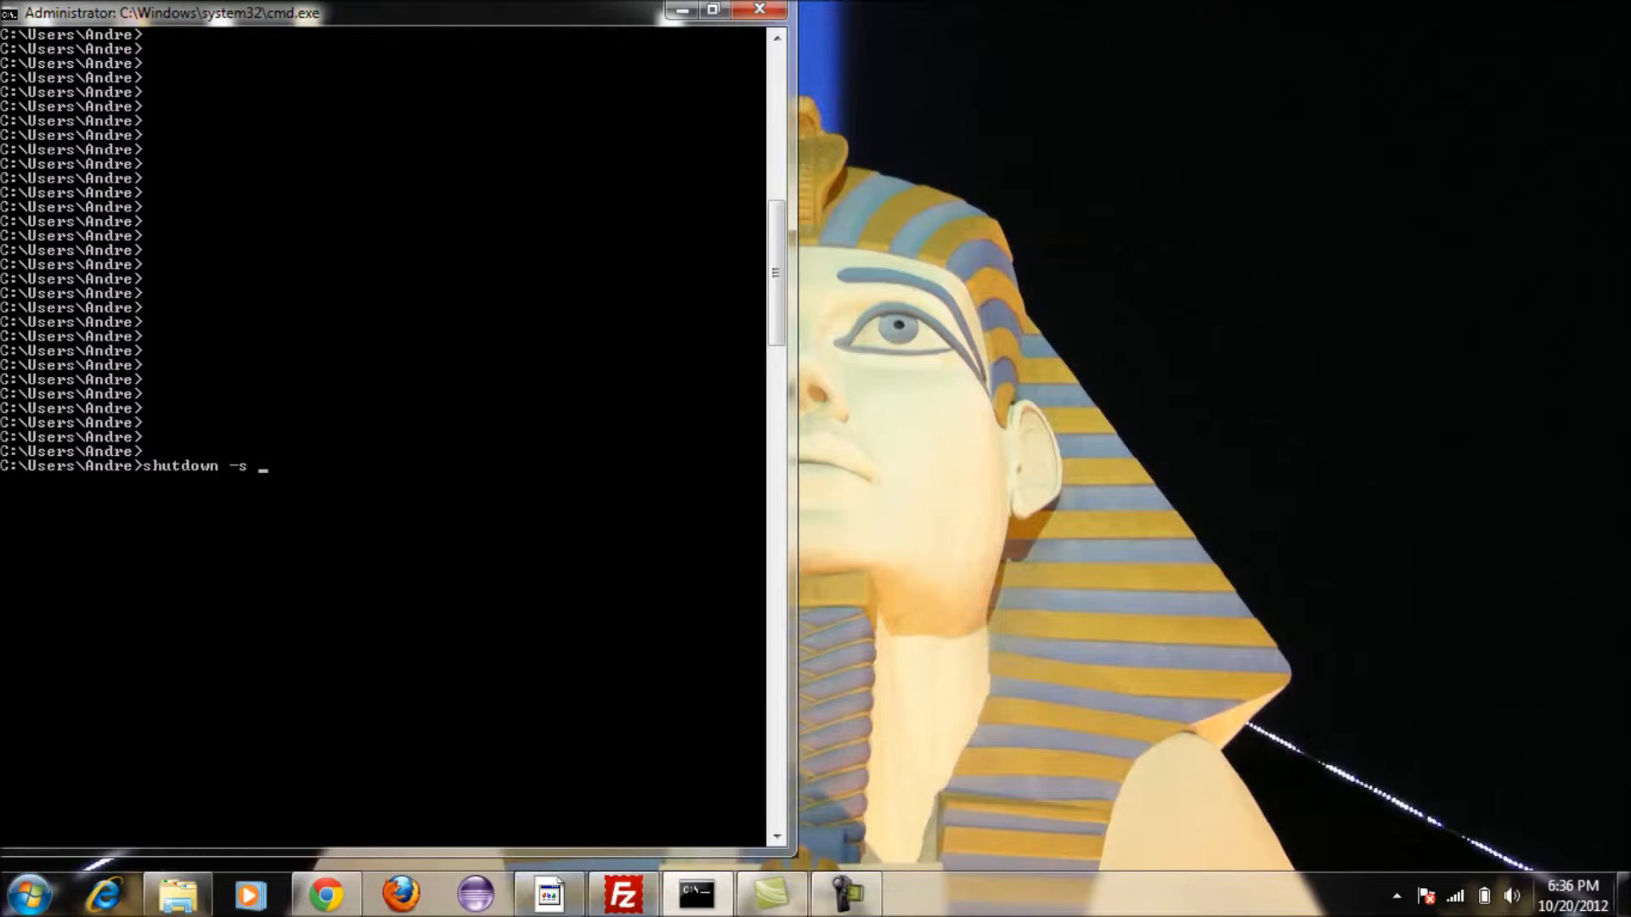
- Run shutdown -s -t 1000 and dismiss the 16-minute shutdown warning balloon
{"action": "type", "text": "-t"}
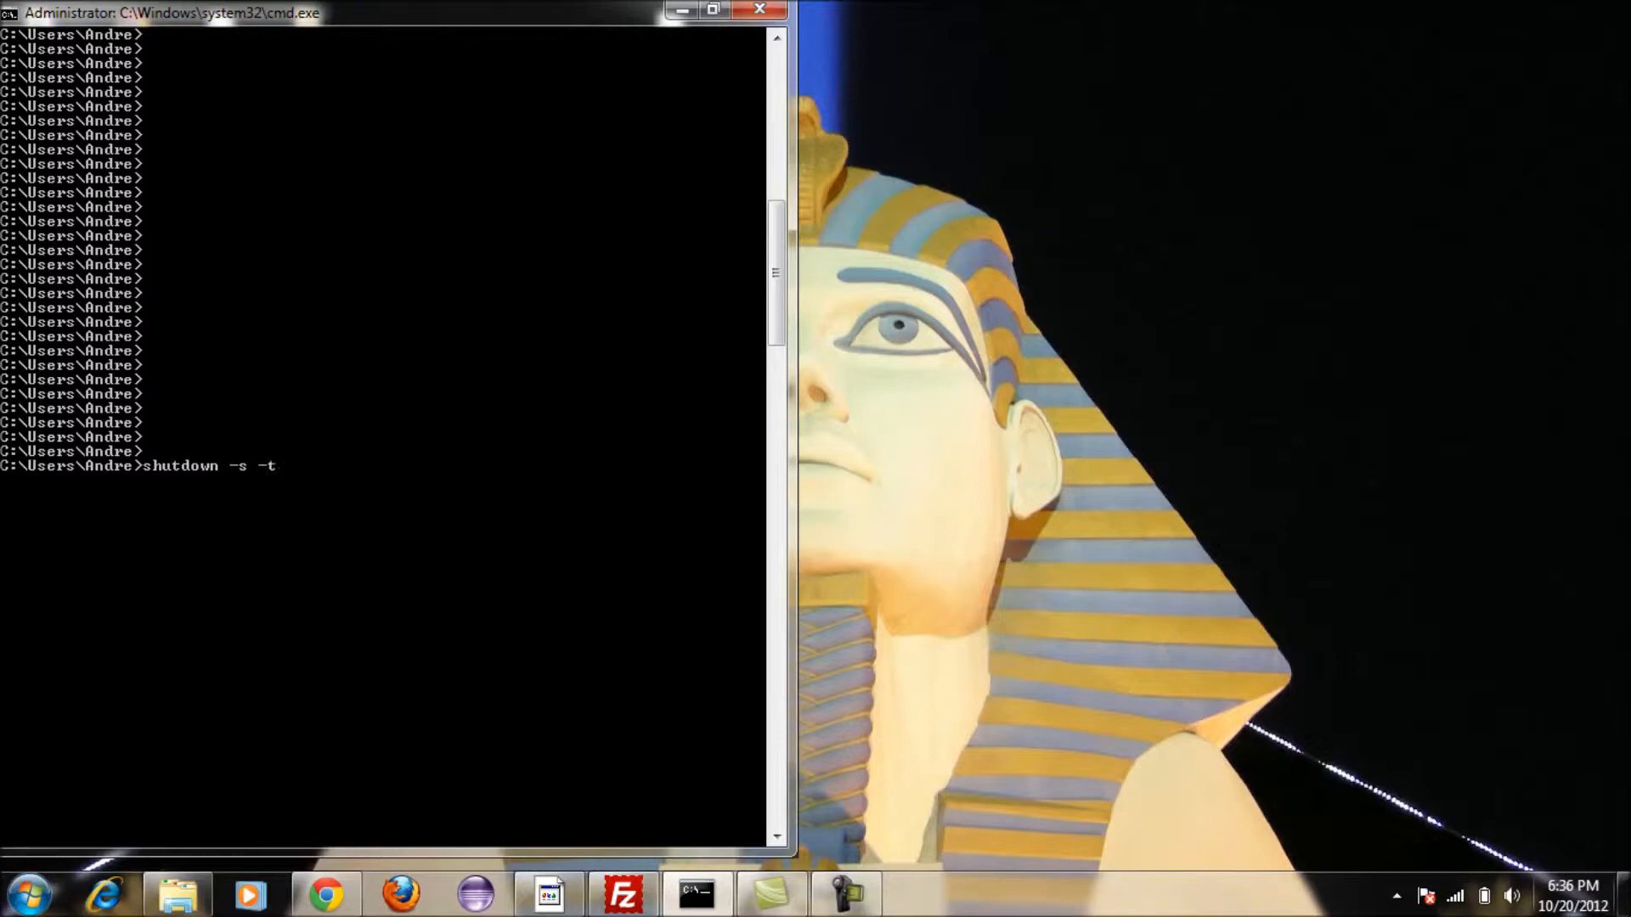
{"action": "type", "text": "1000"}
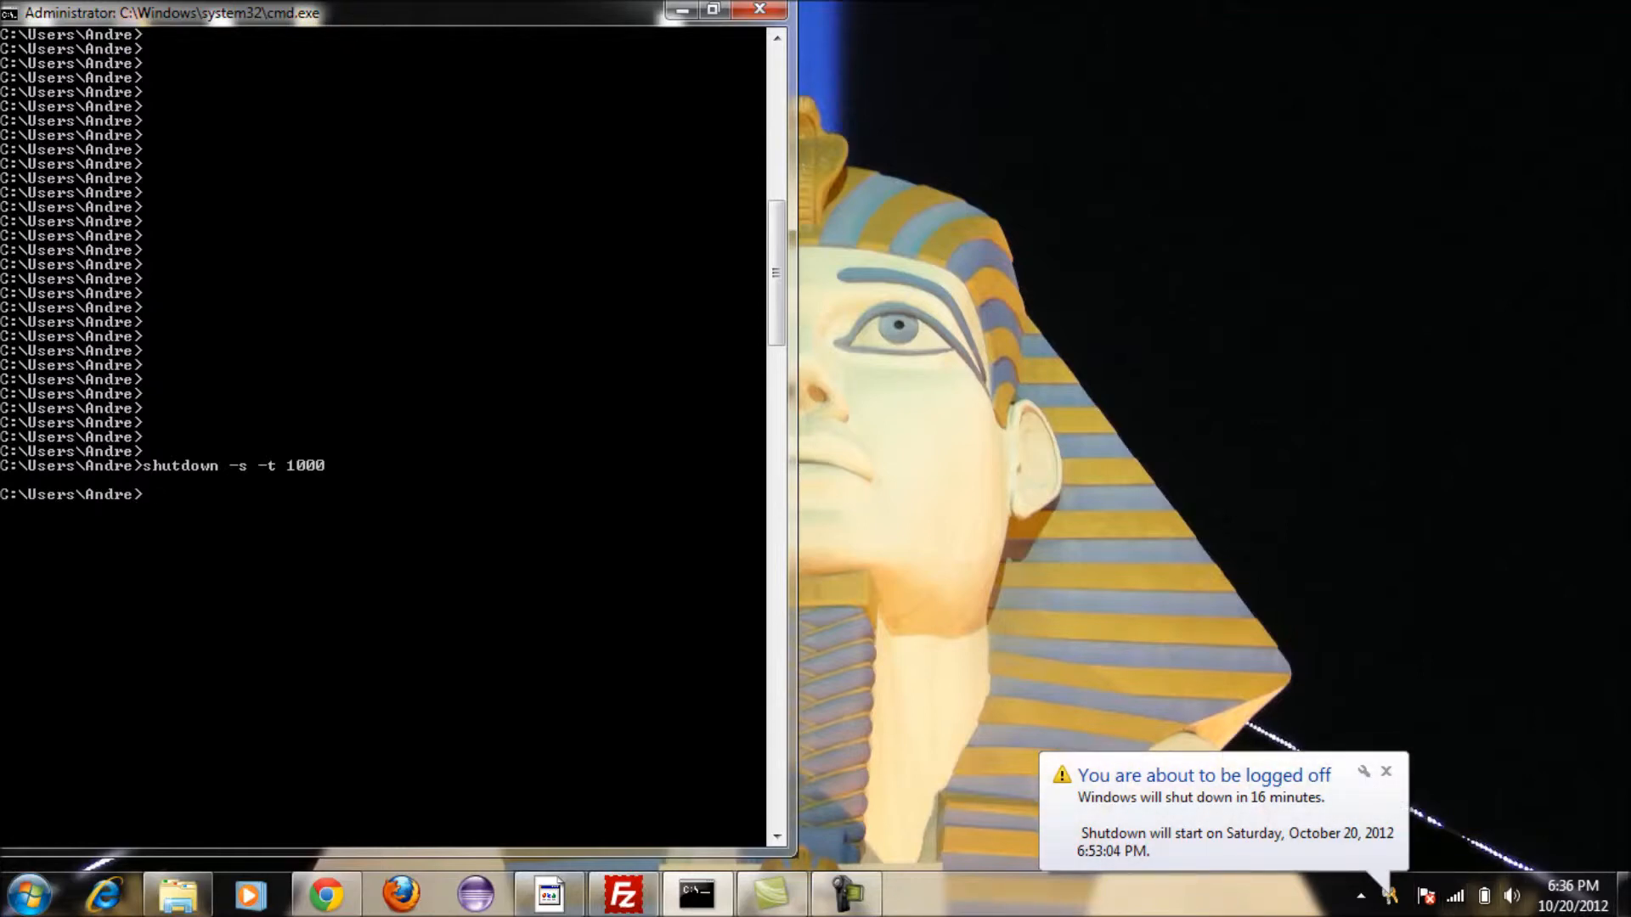
{"action": "left_click", "coordinate": [1386, 771]}
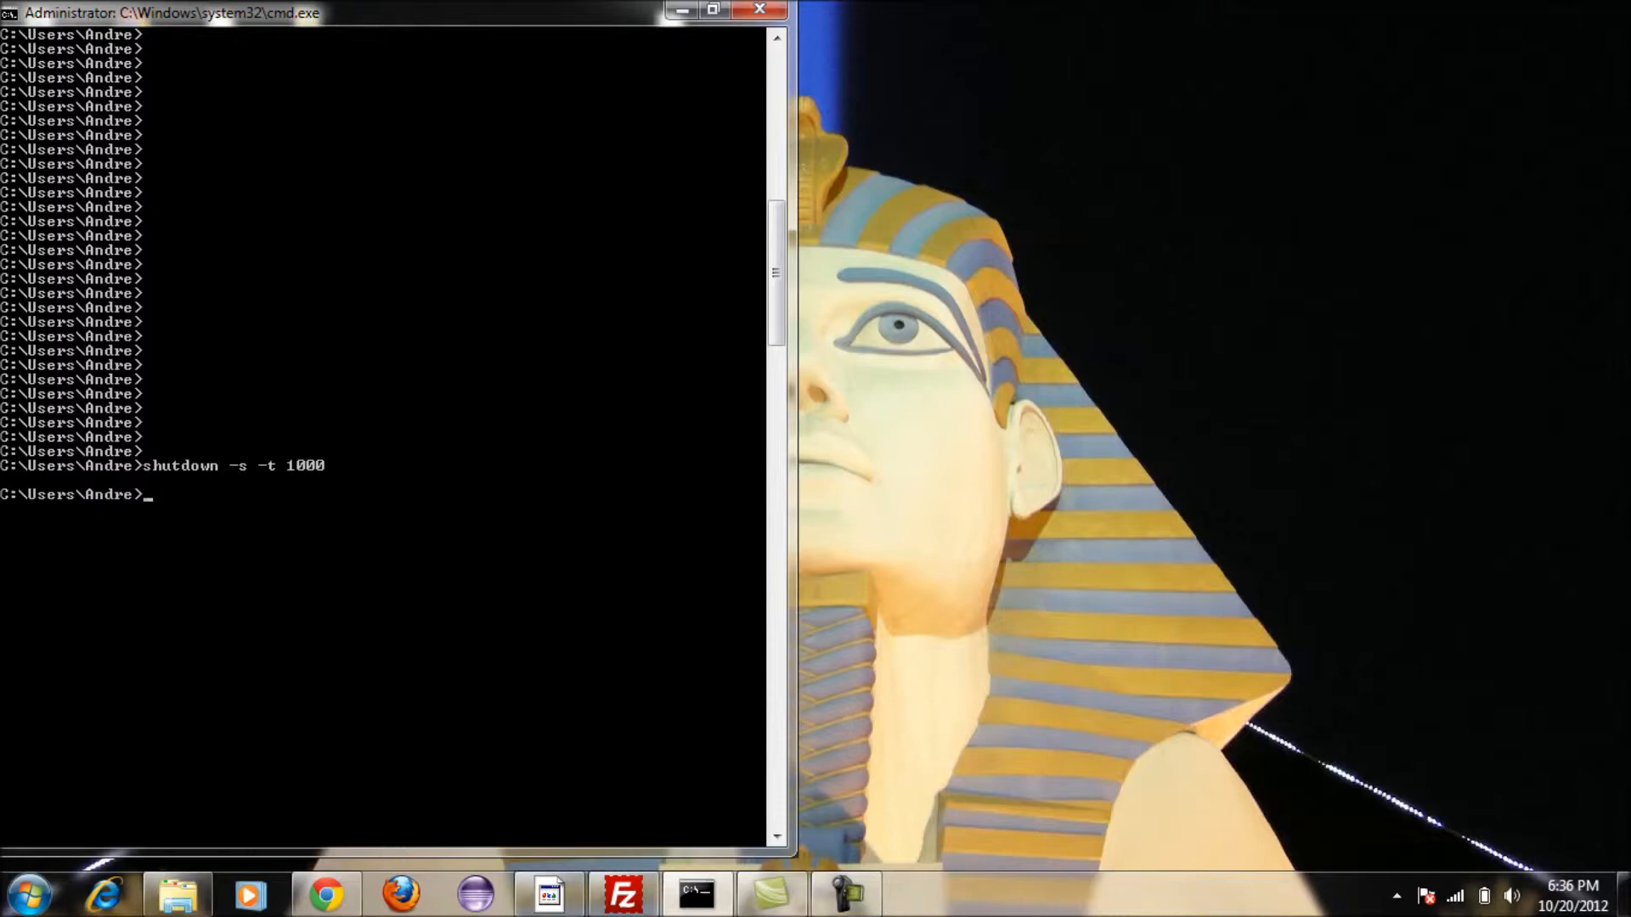
- Run shutdown -a to abort the pending 16-minute shutdown
{"action": "type", "text": "shutdo"}
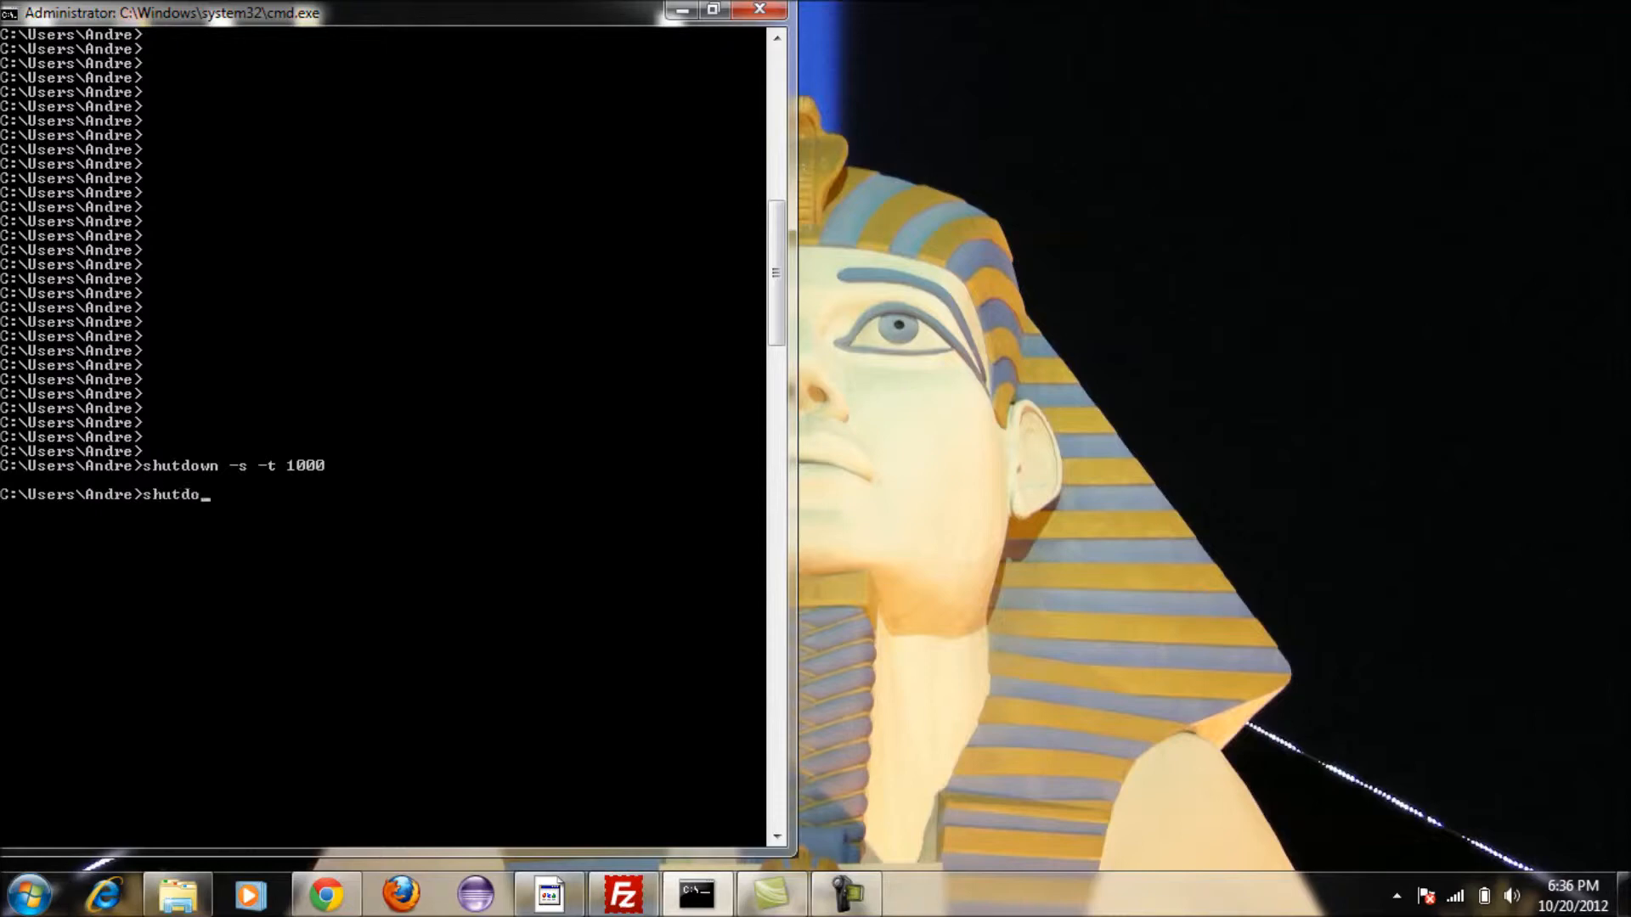
{"action": "type", "text": "wn -a"}
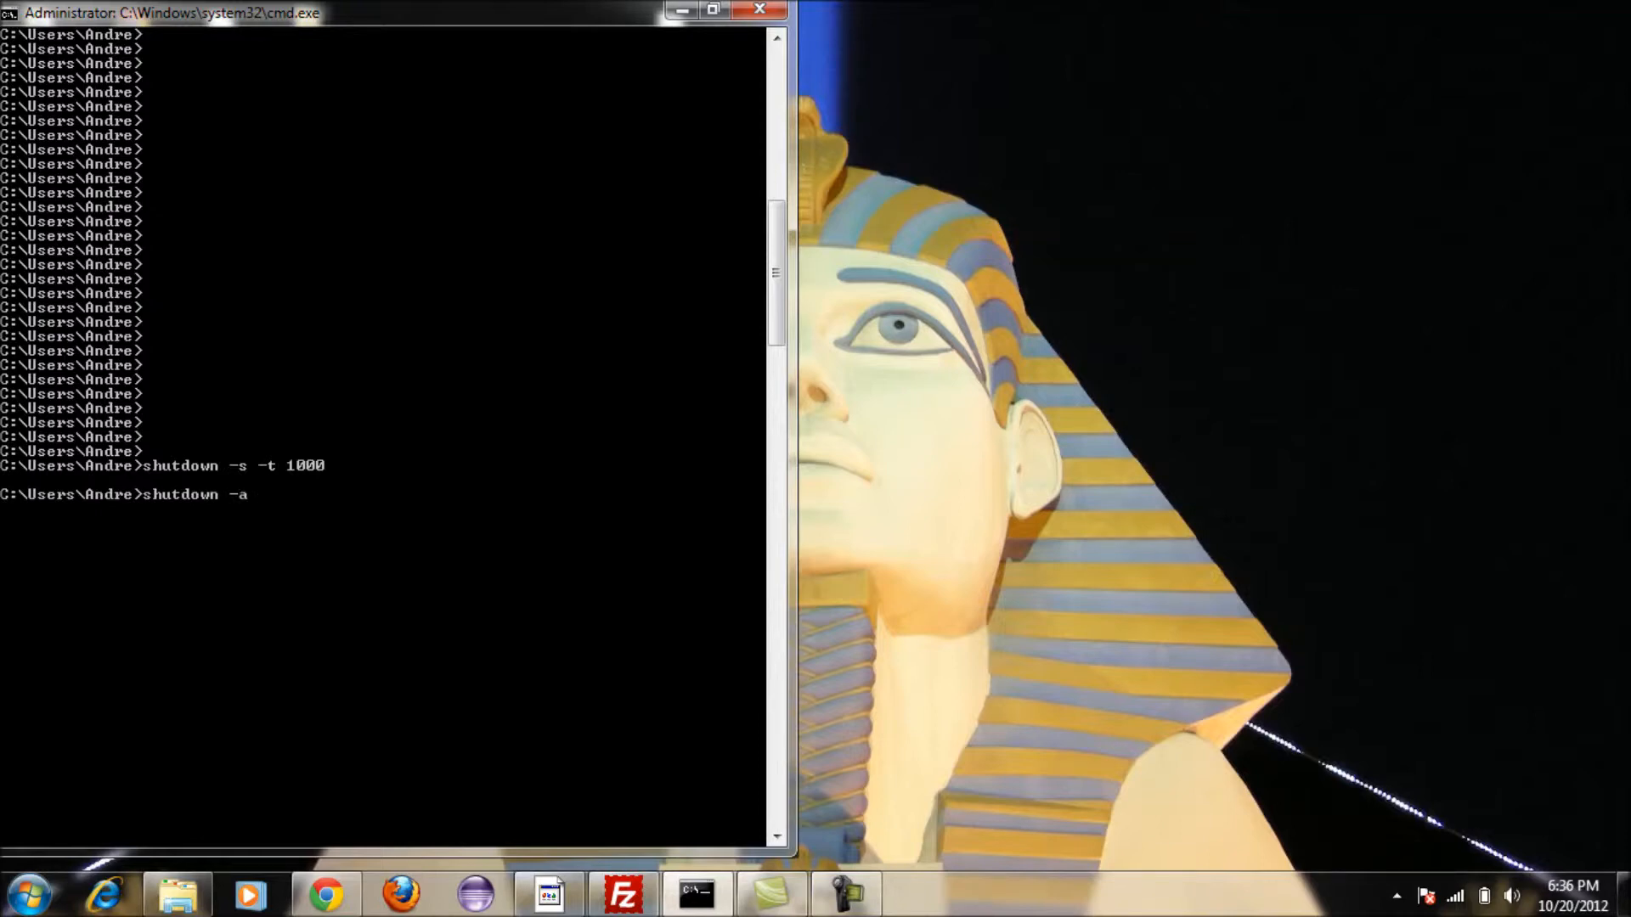
{"action": "key", "text": "Return"}
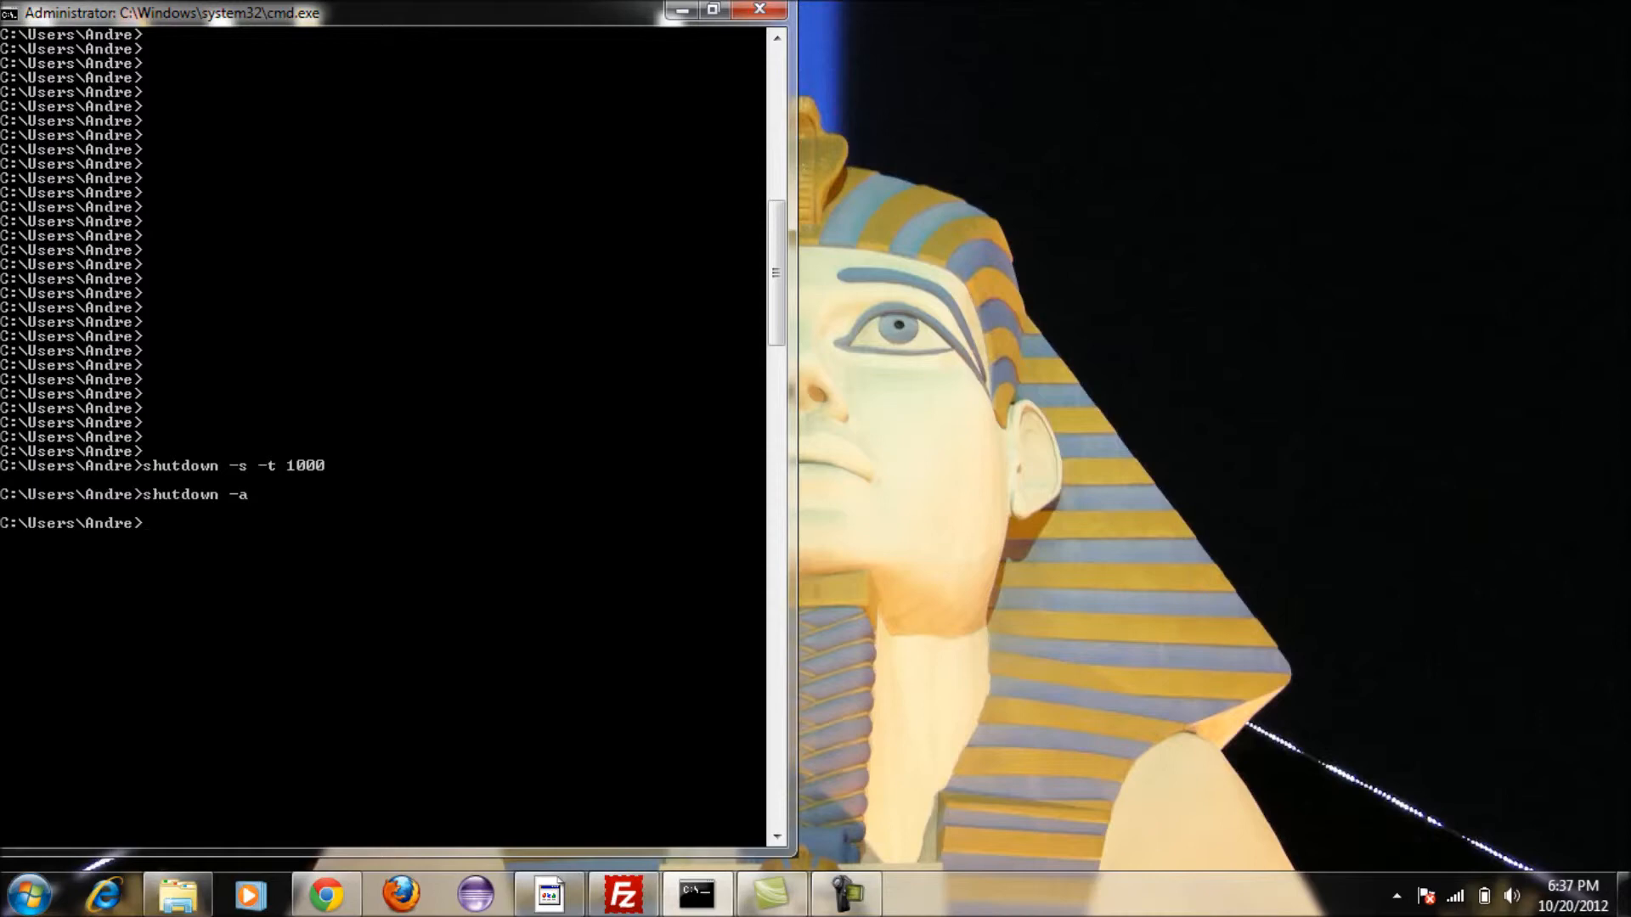
{"action": "type", "text": "shutdown -s"}
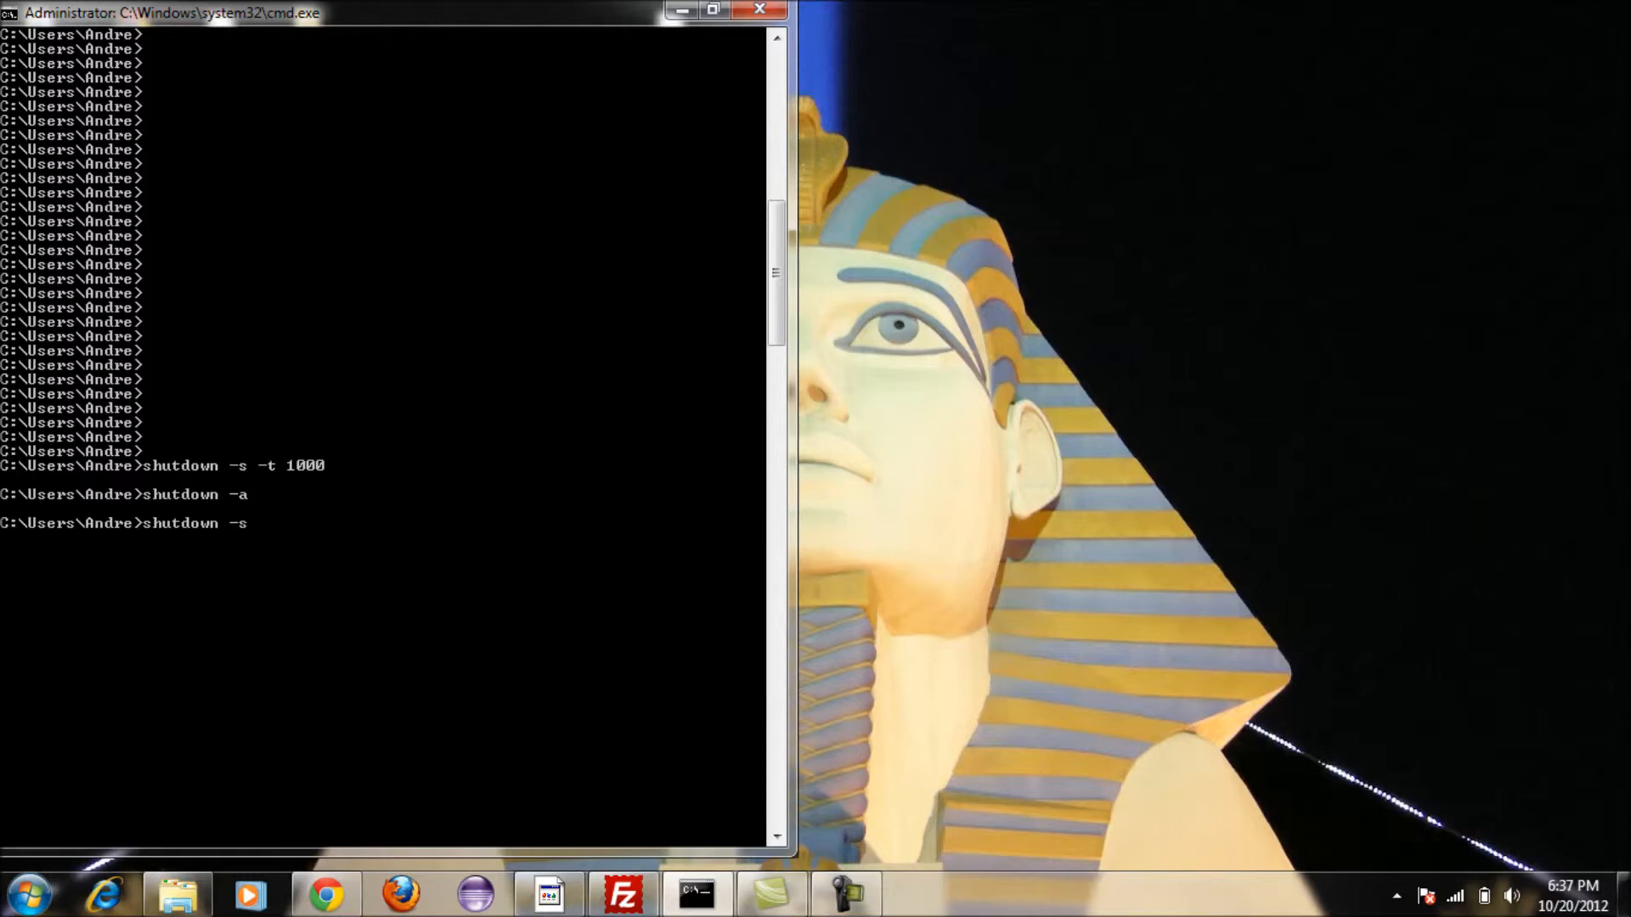
{"action": "type", "text": "-f -"}
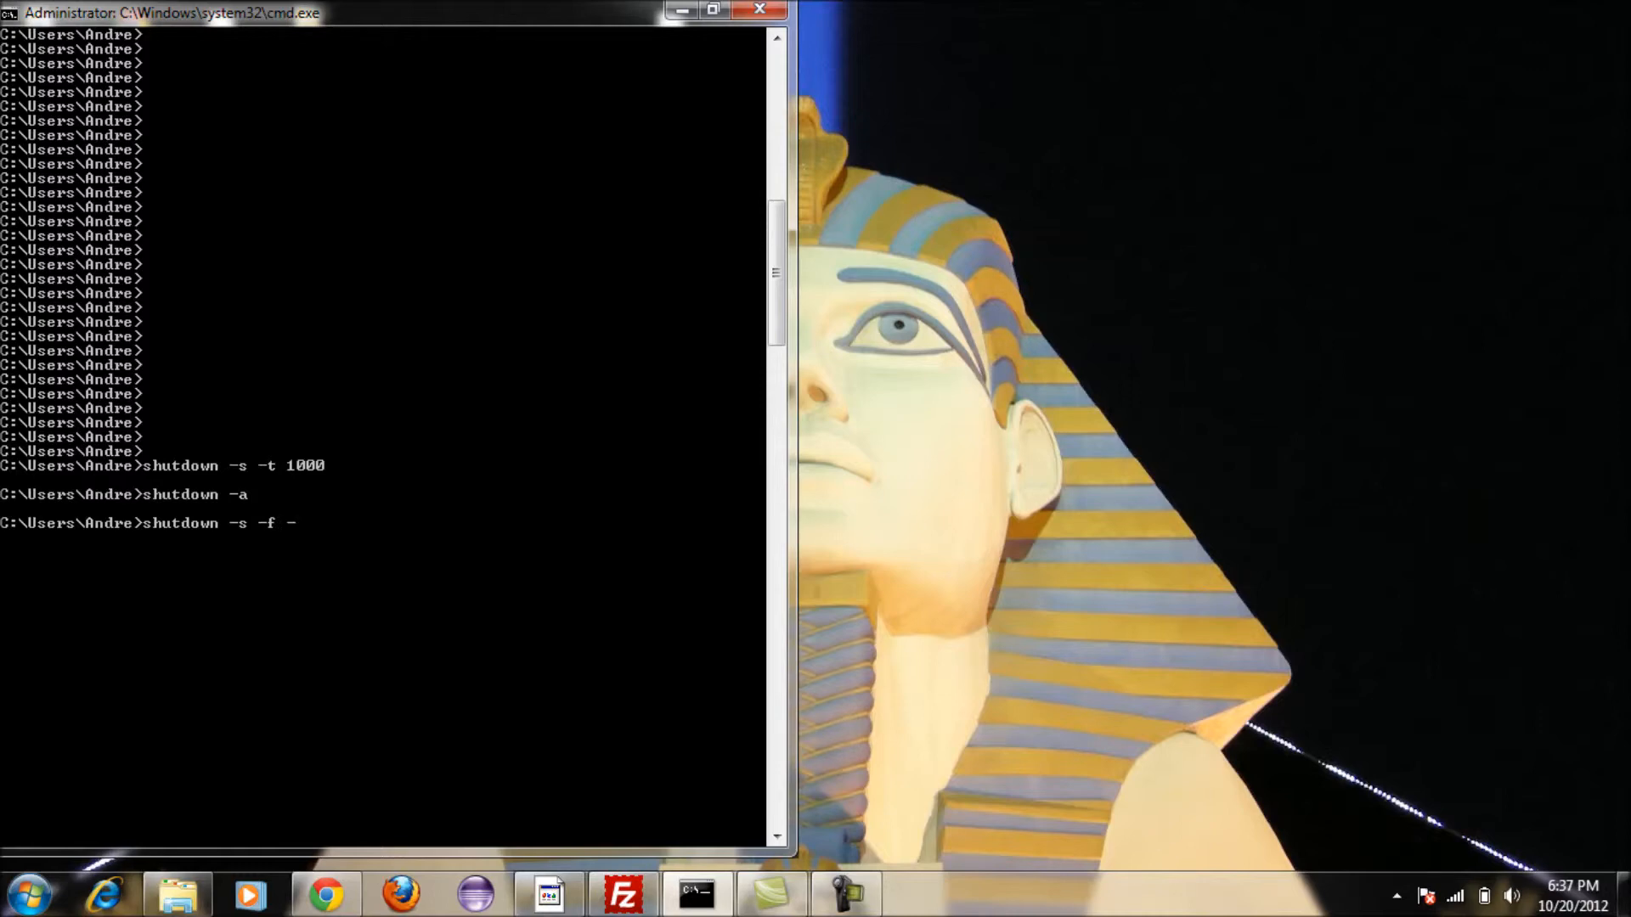
{"action": "type", "text": "t"}
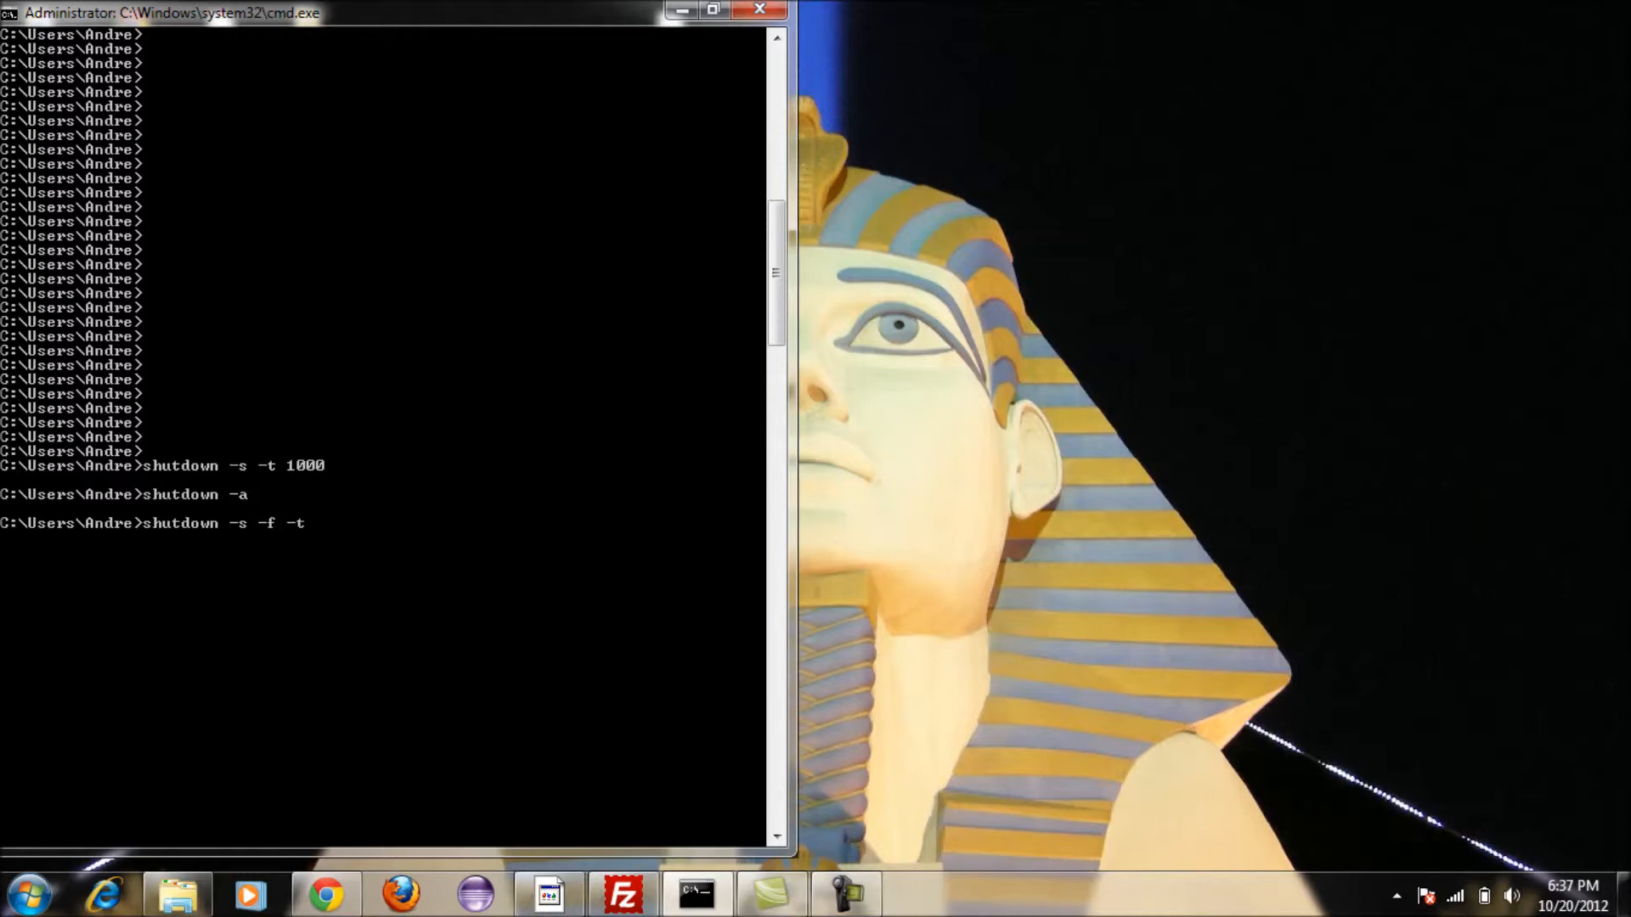
{"action": "type", "text": "100000"}
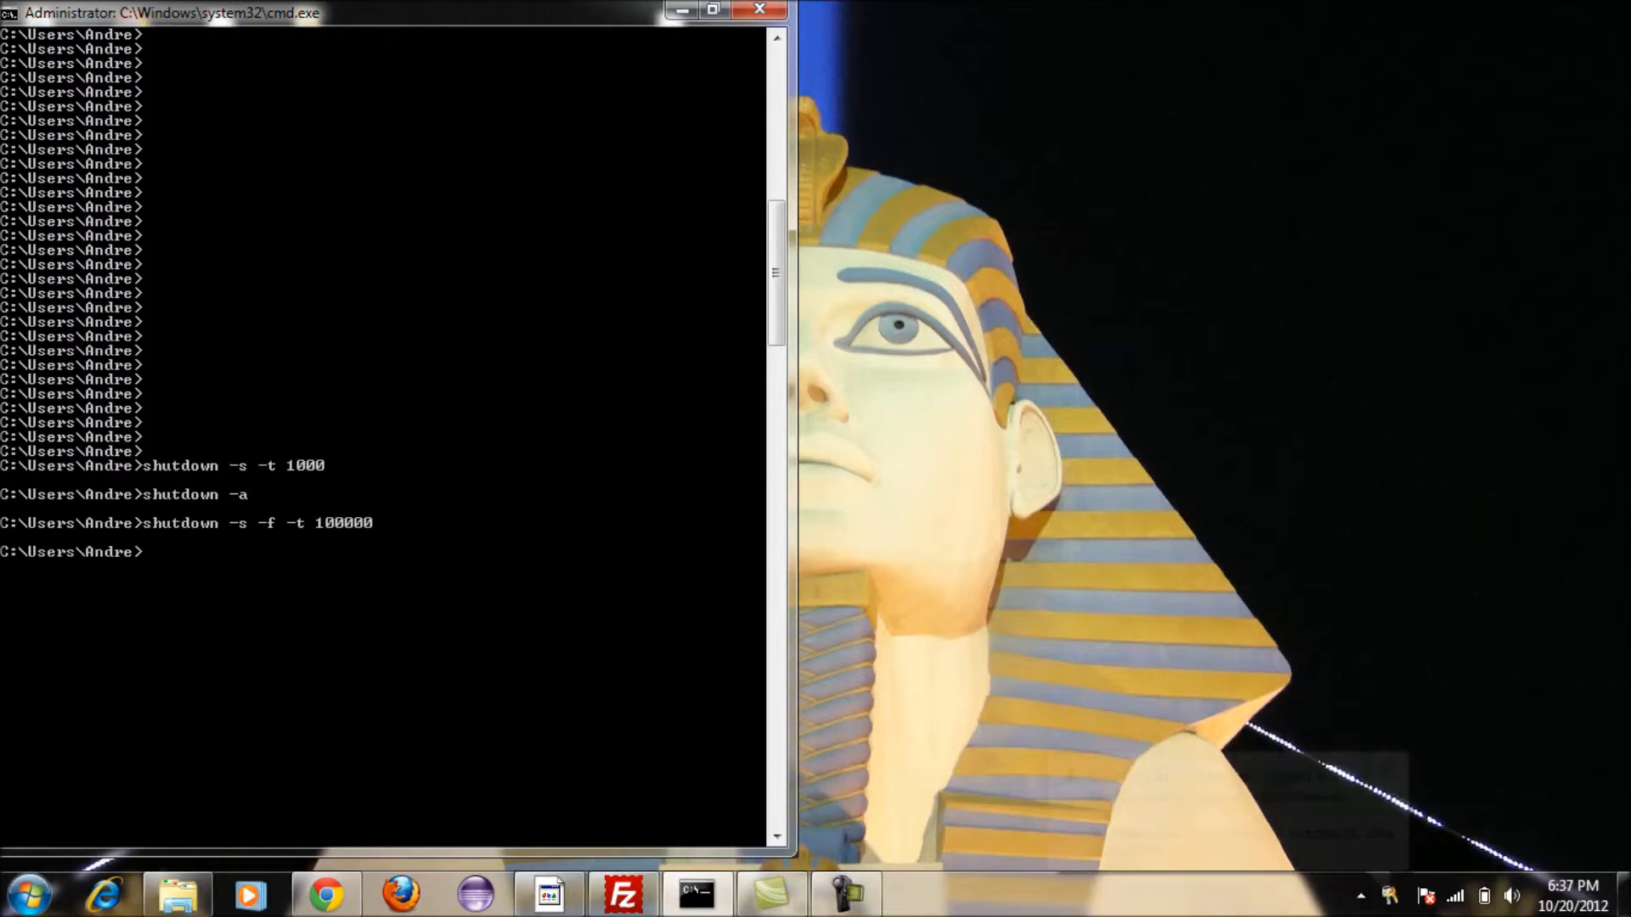
{"action": "type", "text": "shutdown -a"}
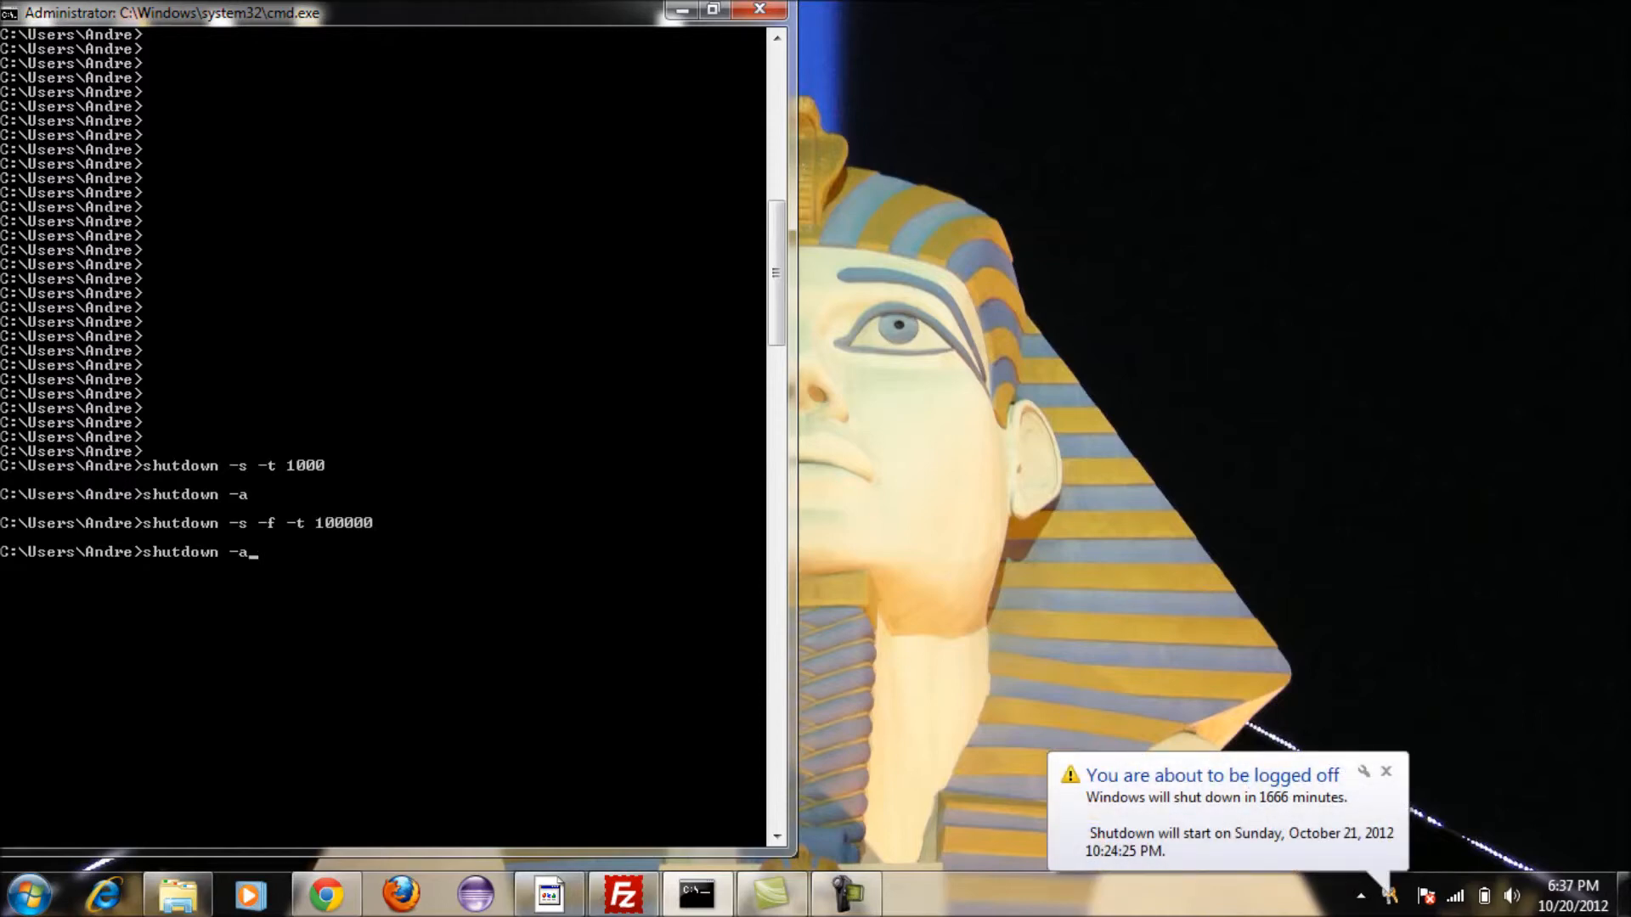
- Abort the forced shutdown, schedule and abort another 1000-second shutdown, dismissing the cancellation notice
{"action": "key", "text": "Return"}
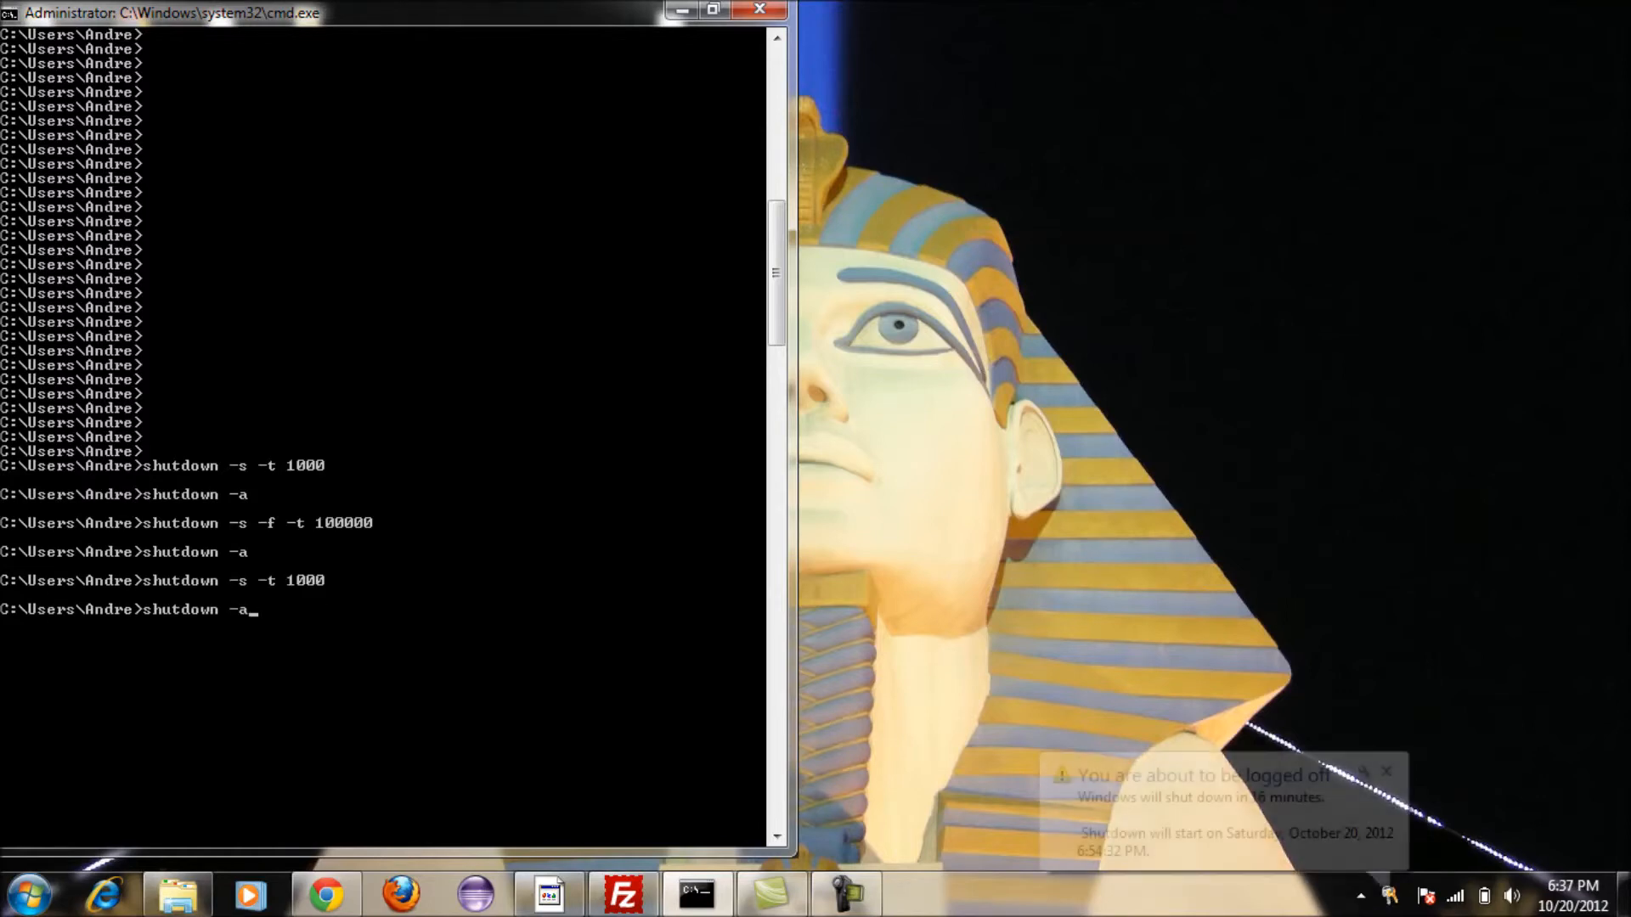
{"action": "key", "text": "Return"}
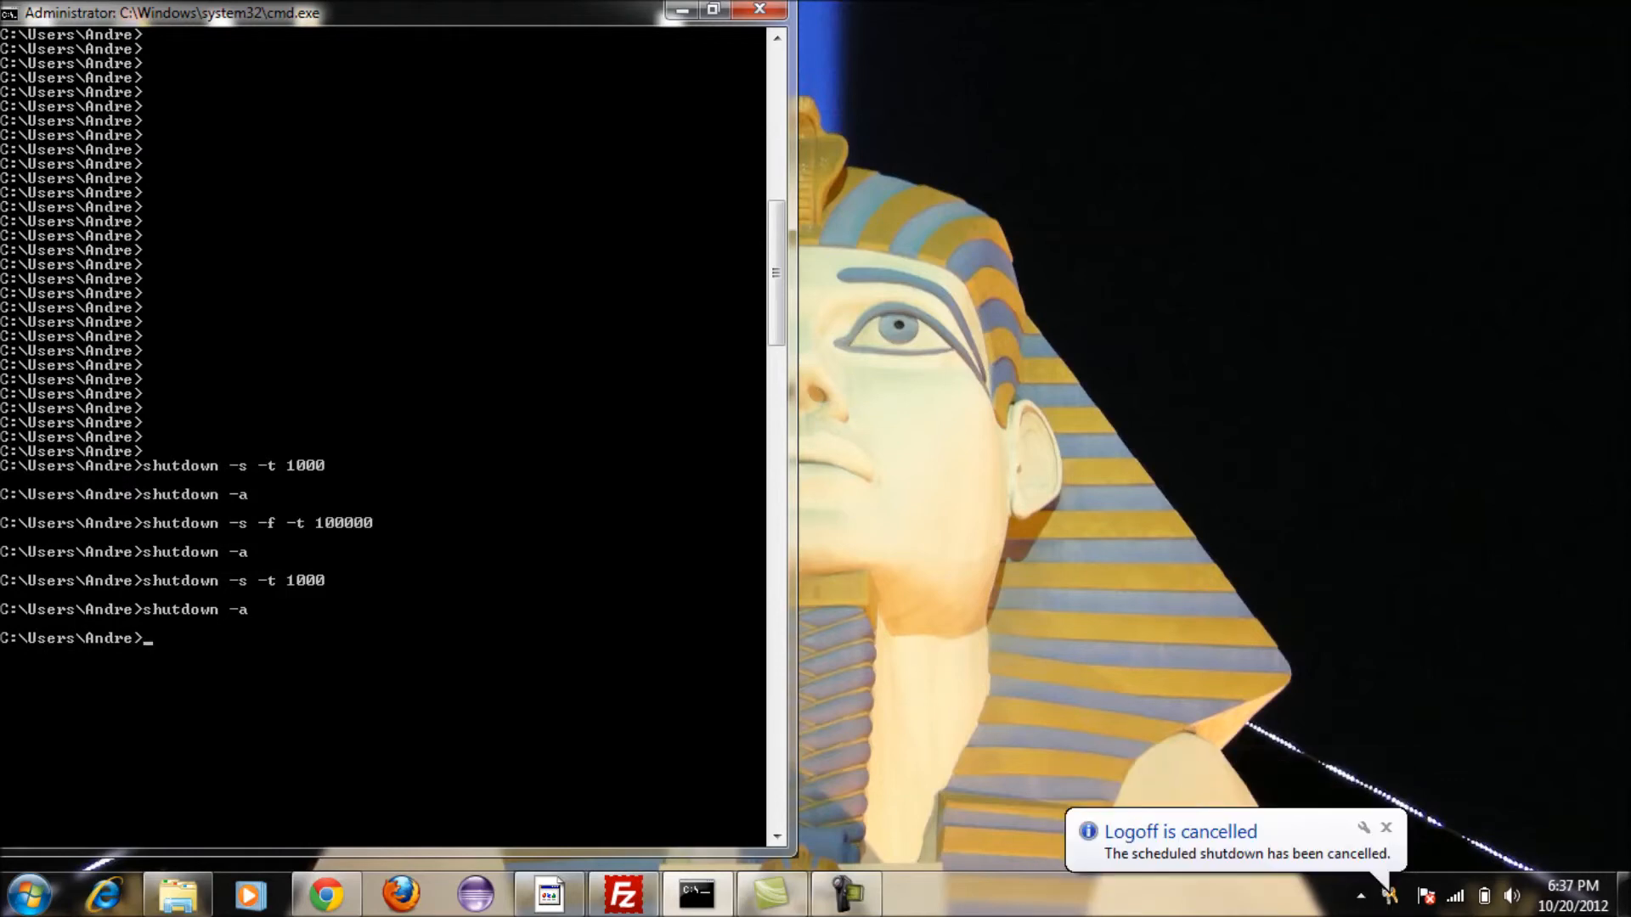
{"action": "left_click", "coordinate": [1387, 827]}
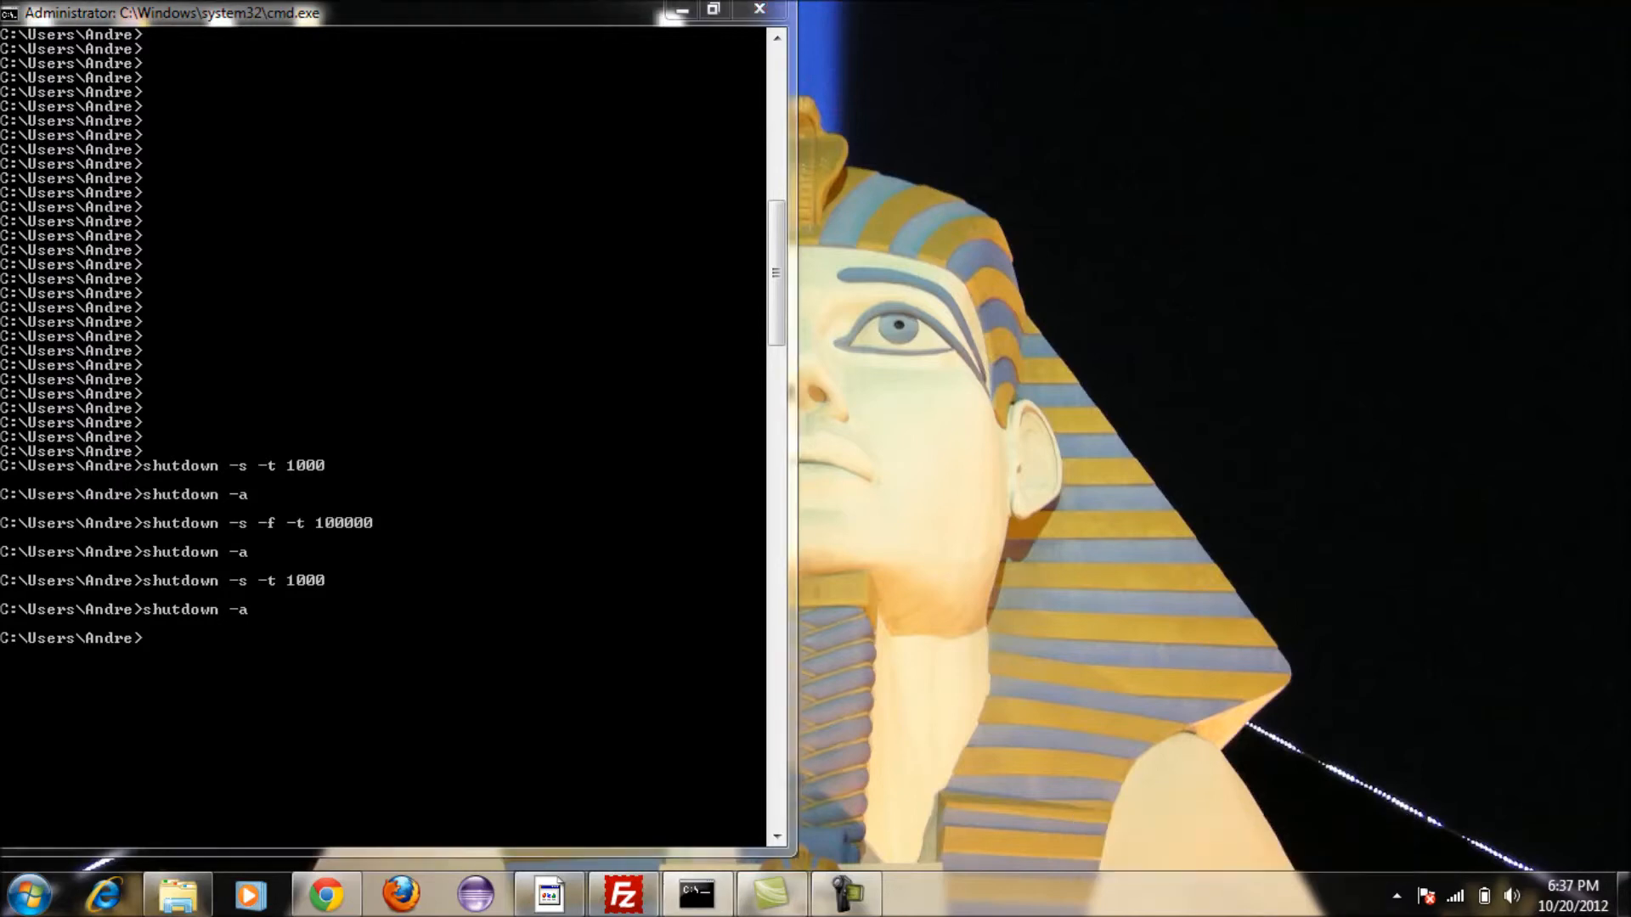